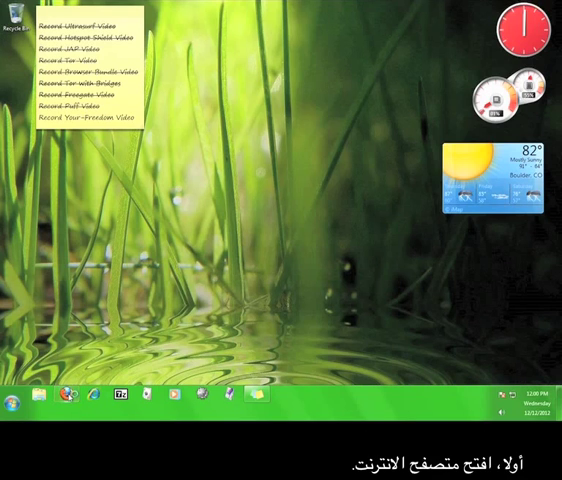
click(80, 392)
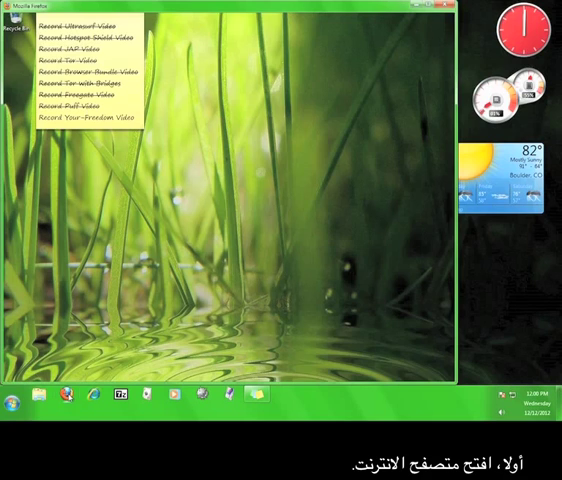
click(50, 396)
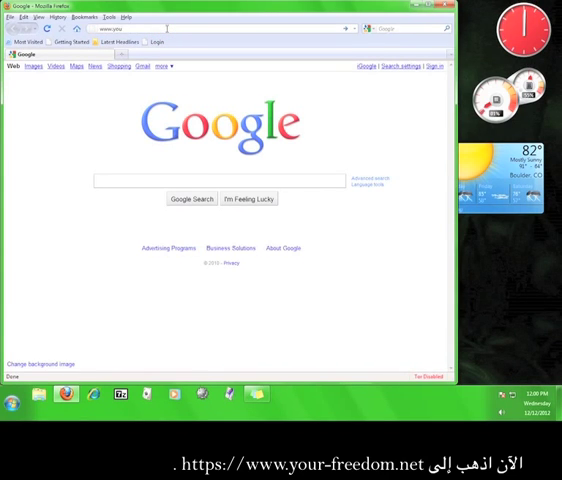
text(www.your-freedom.net/index.php?id=downloads)
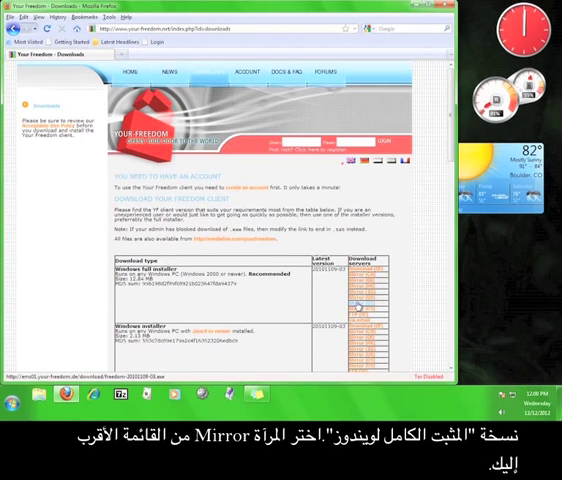
Download the full Windows installer from a mirror and save it to disk
click(360, 290)
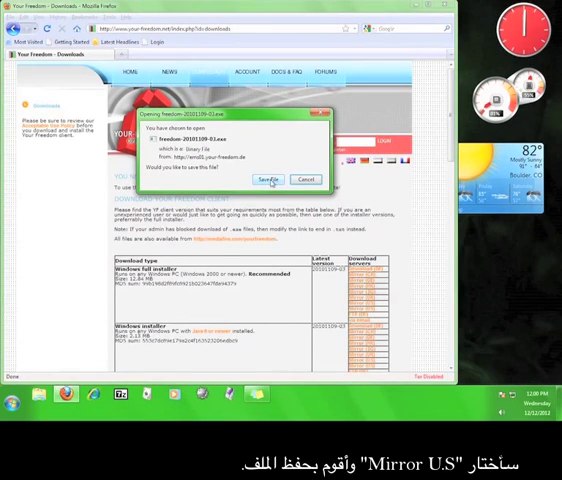
click(268, 180)
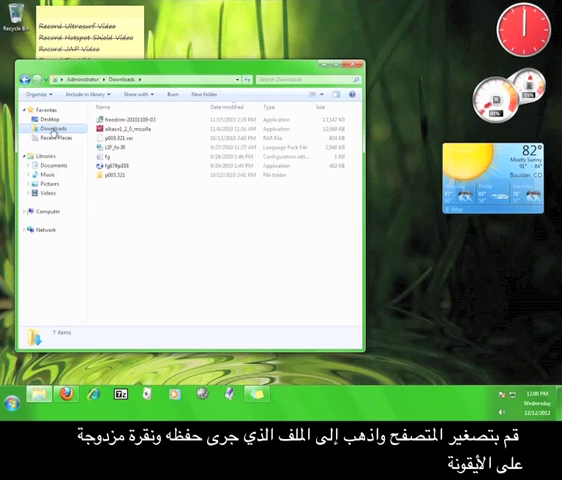
Run the downloaded Your Freedom installer from Downloads and pass the welcome page
click(136, 120)
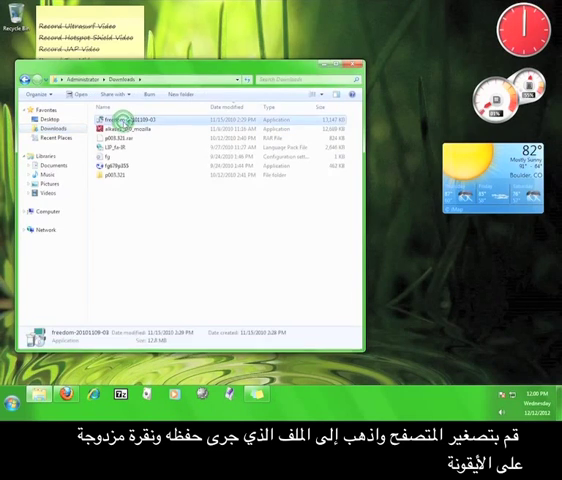
double_click(130, 116)
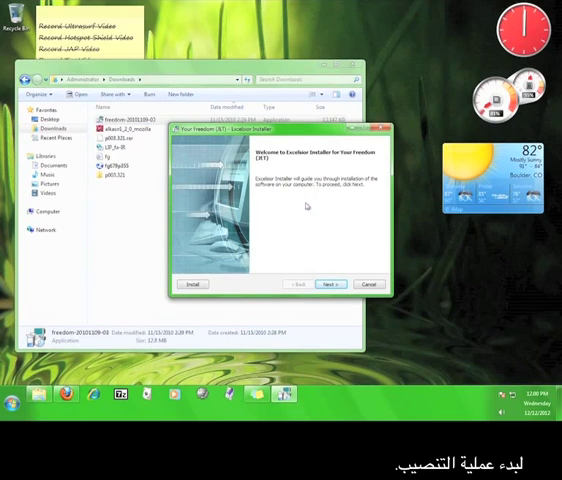
click(328, 284)
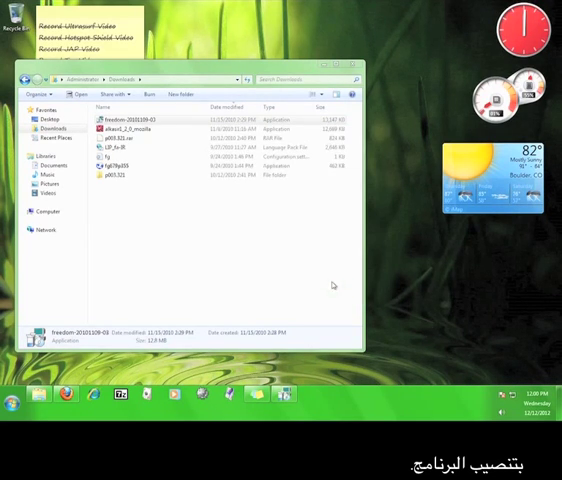
Step through setup keeping the desktop shortcut, install, and finish the installer
click(330, 284)
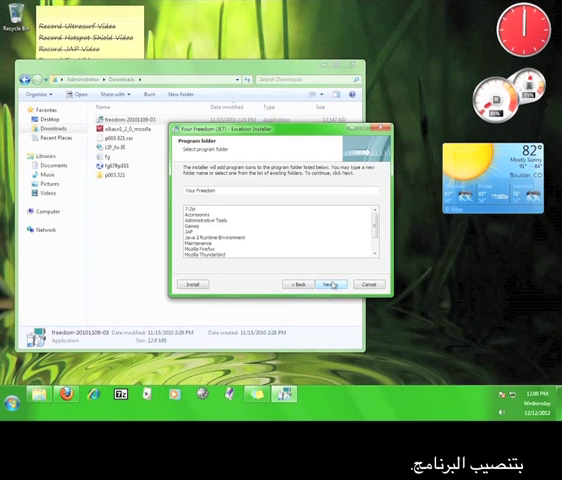
click(330, 284)
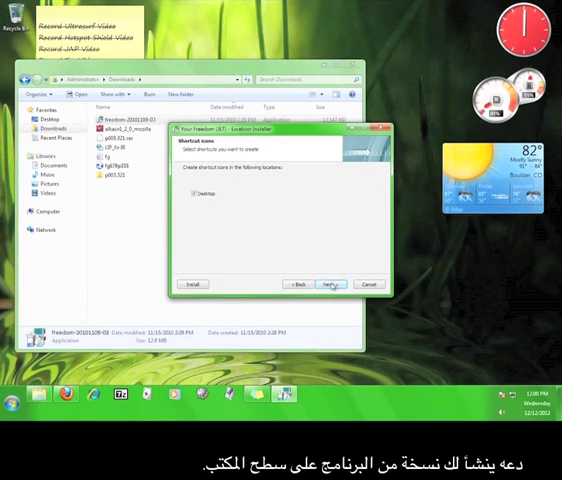
click(328, 284)
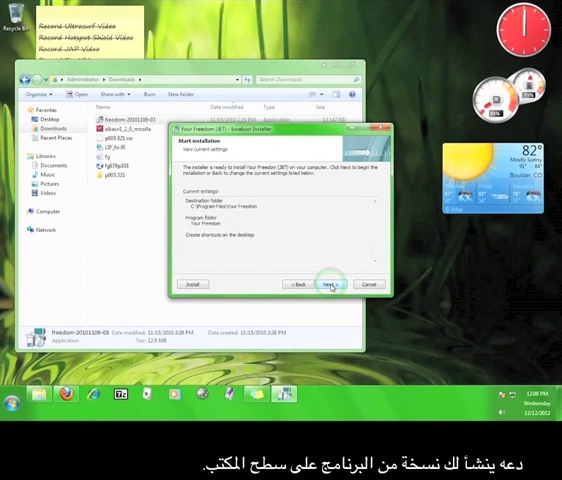
click(330, 284)
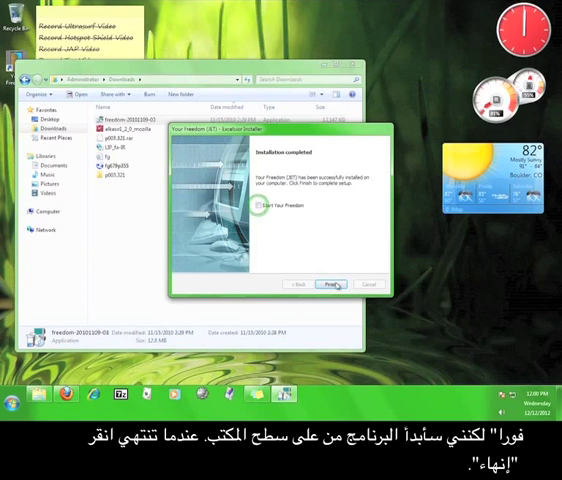
click(334, 284)
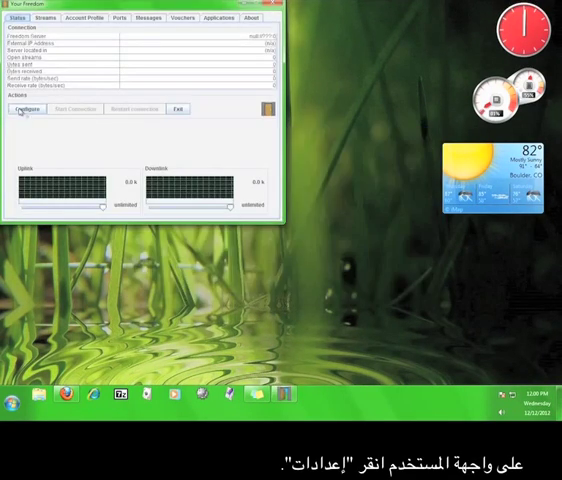
Go to Config > Settings and start the configuration wizard
click(24, 108)
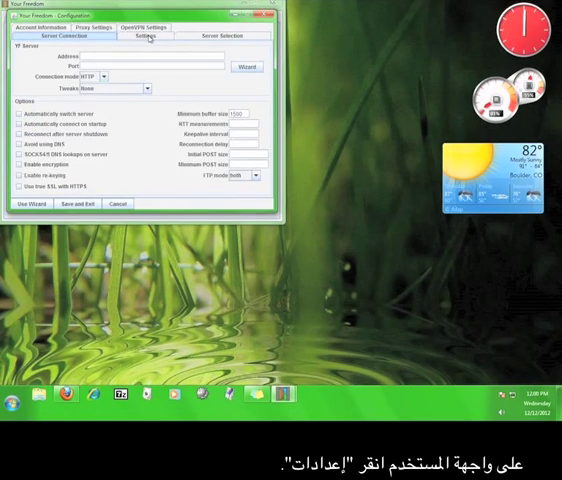
click(146, 36)
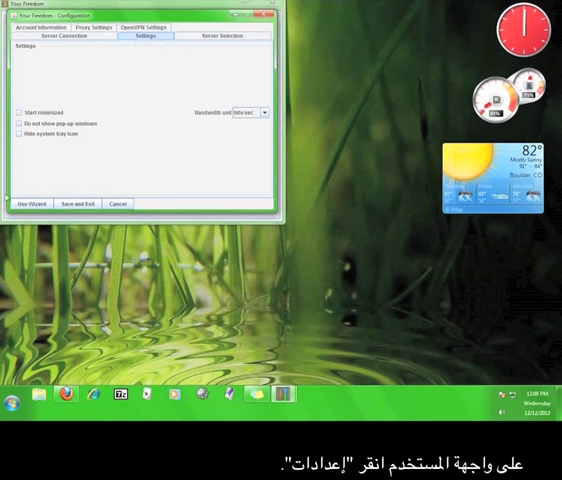
click(32, 204)
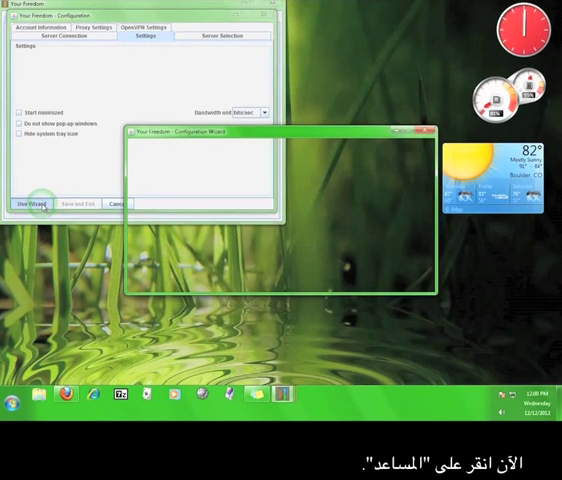
Advance the wizard past the welcome, proxy server and protocol pages with defaults
click(36, 204)
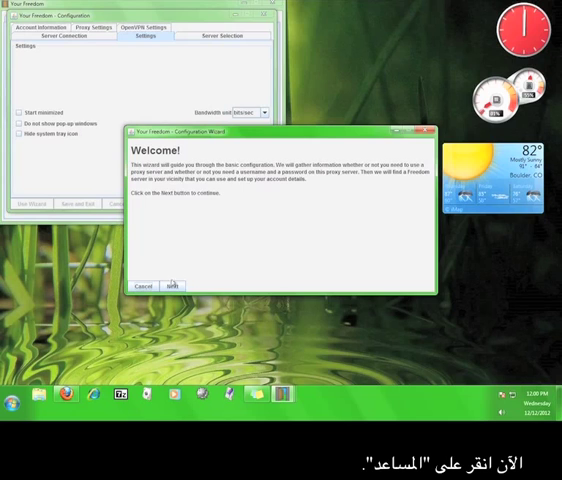
click(172, 286)
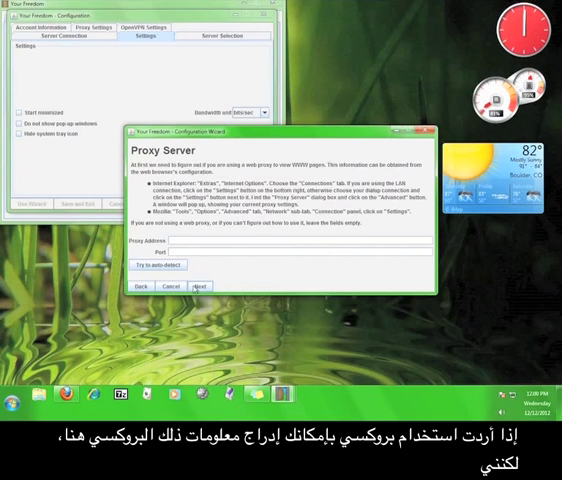
click(200, 286)
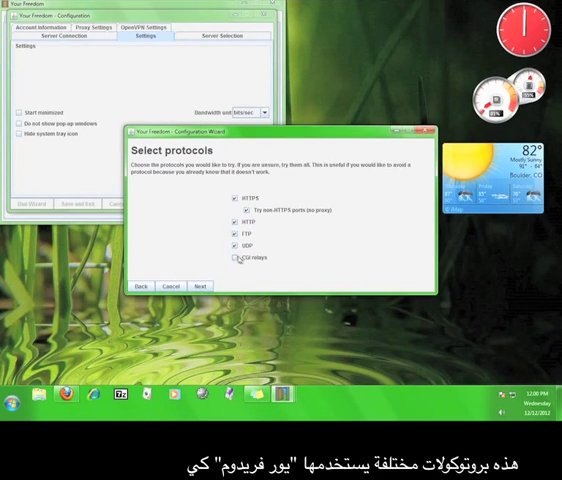
click(236, 256)
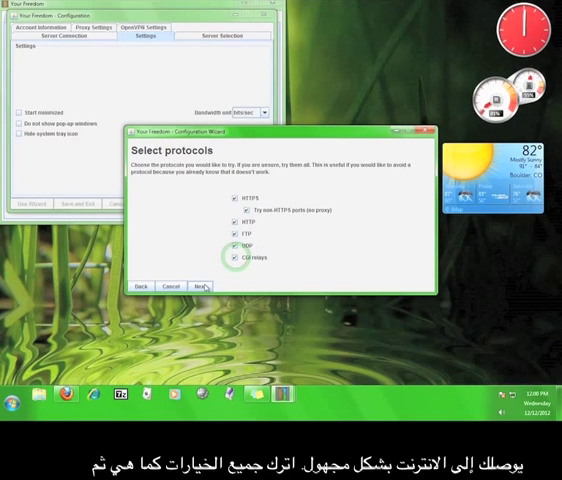
click(200, 284)
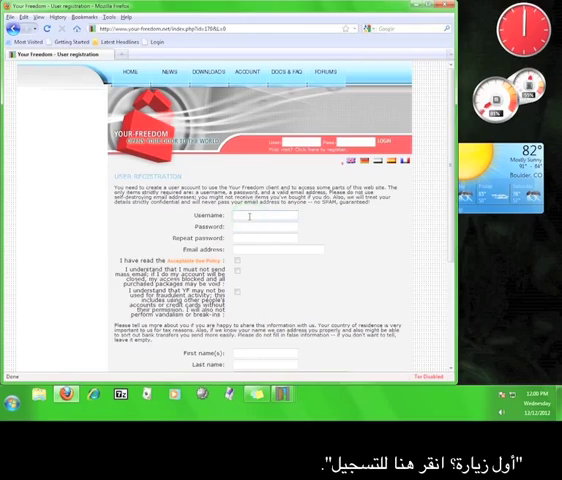
Fill in username, password and email, agree to the conditions, and submit registration
text(12pmtutorials)
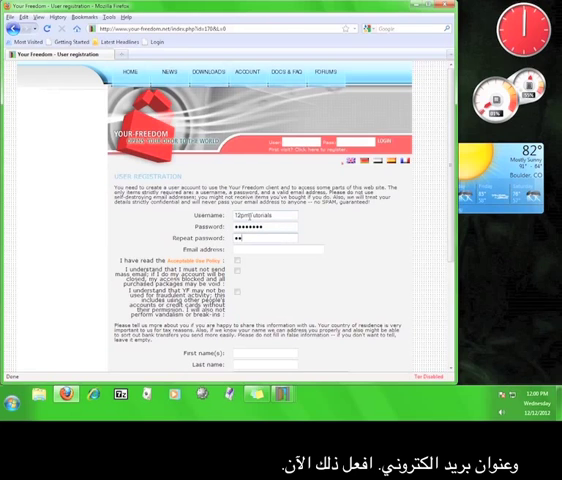
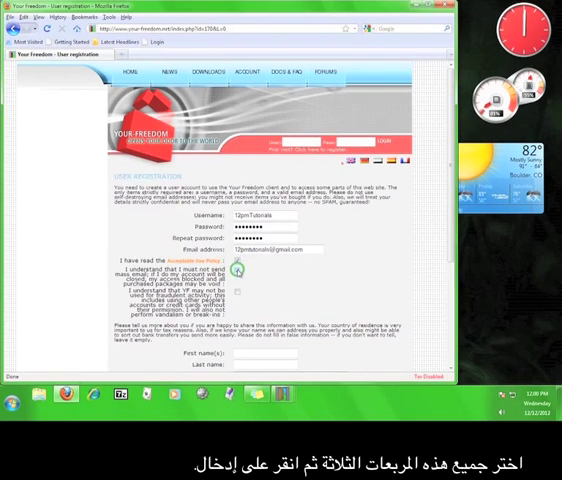
click(244, 292)
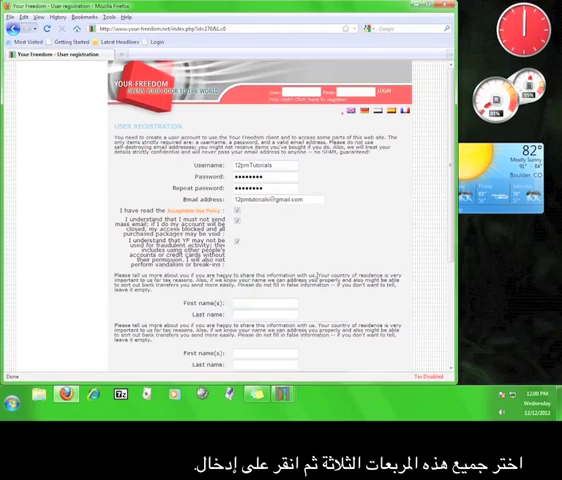
scroll(down, 3)
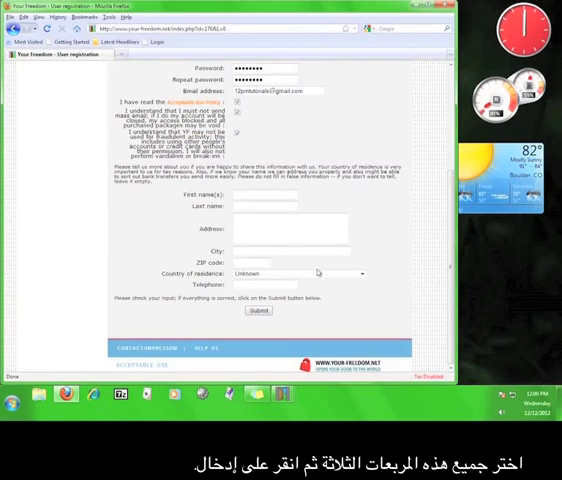
click(256, 310)
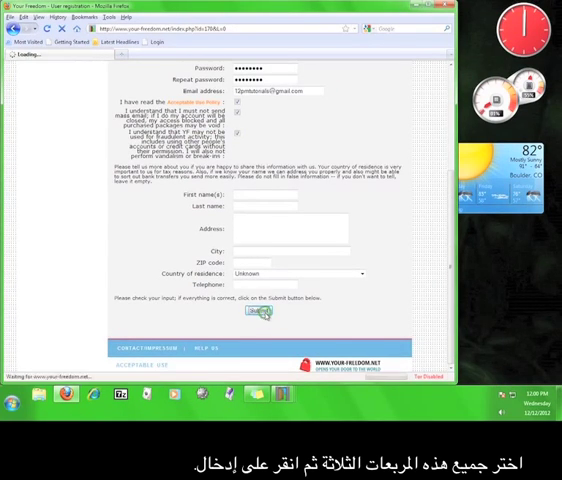
click(244, 316)
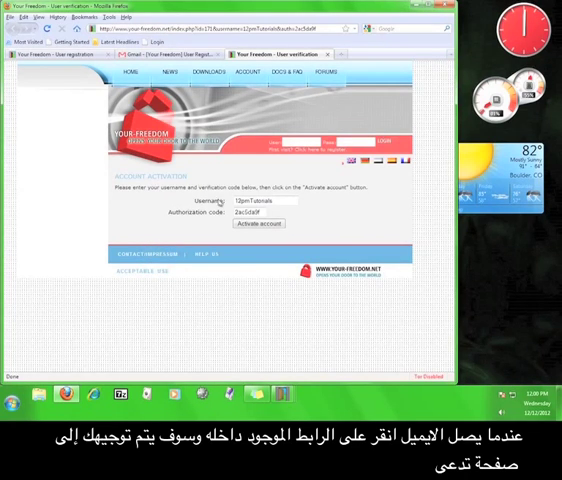
Activate the new account with its username and authorization code
click(256, 224)
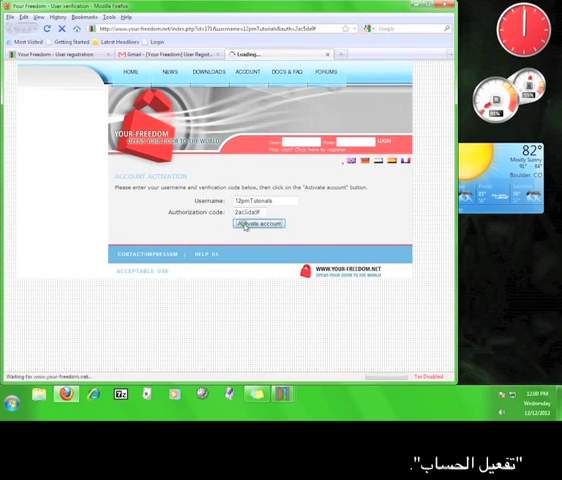
click(256, 224)
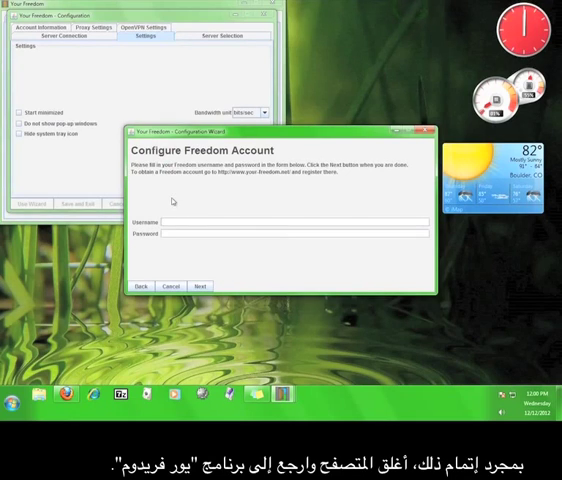
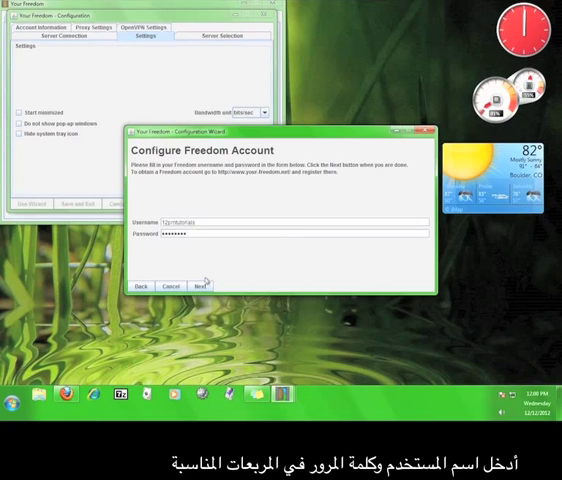
Enter the account login, save and exit the wizard and configuration, then start the connection
click(200, 286)
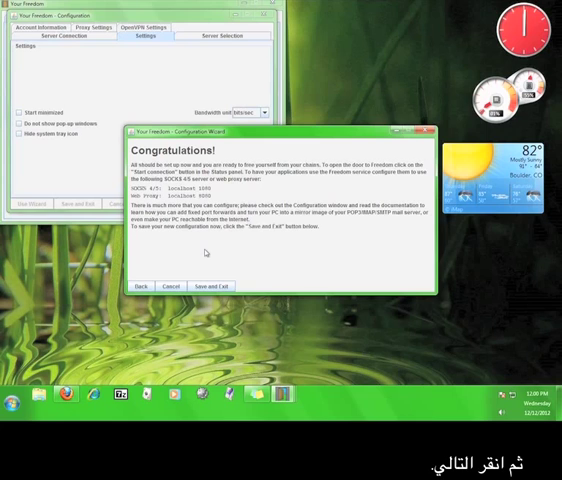
click(210, 286)
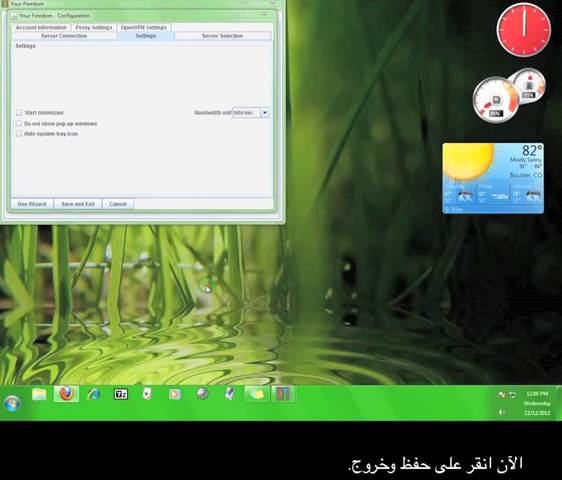
click(86, 204)
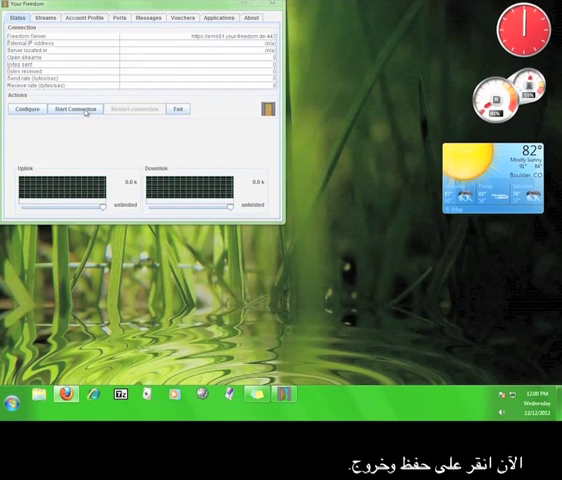
click(84, 108)
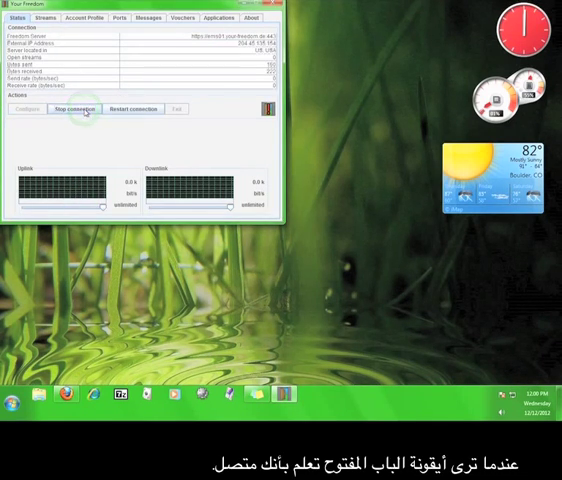